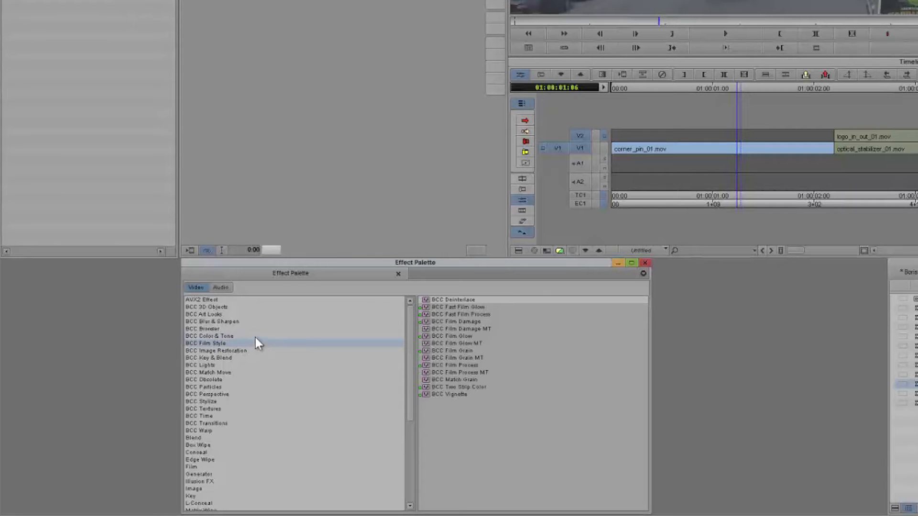
- Browse the BCC Film Style, Image Restoration and Match Move categories, then settle on BCC Browser
{"action": "left_click", "coordinate": [203, 328]}
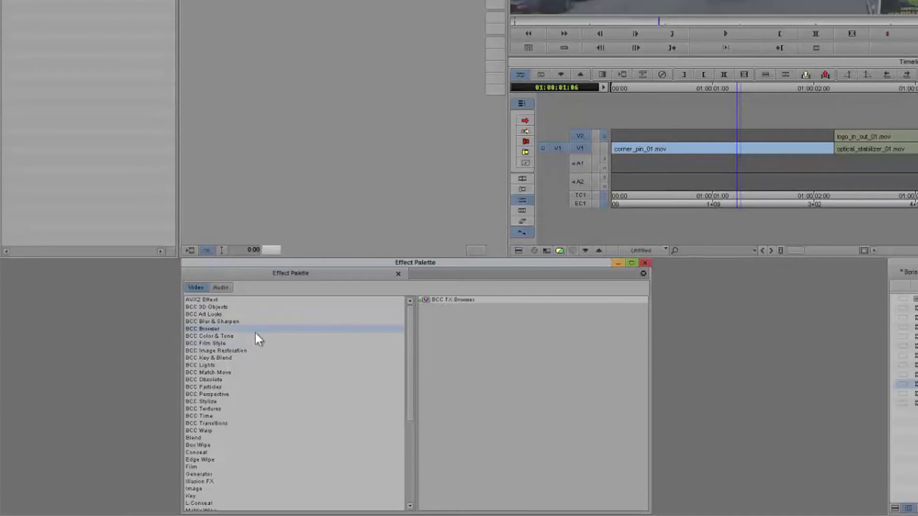
{"action": "left_click", "coordinate": [205, 343]}
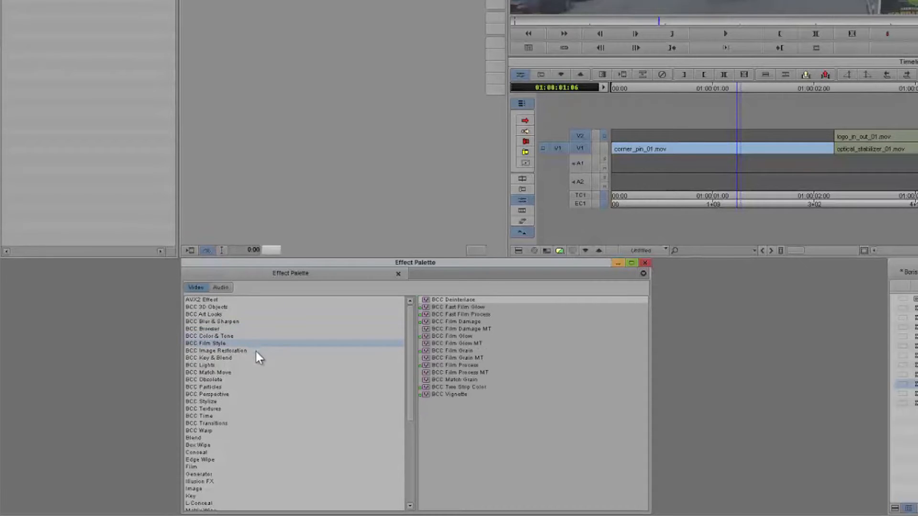
{"action": "left_click", "coordinate": [215, 351]}
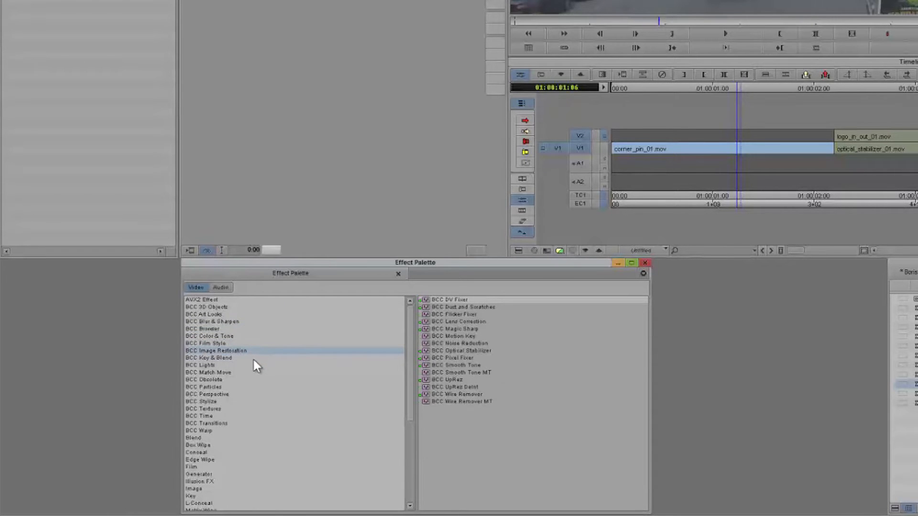
{"action": "left_click", "coordinate": [208, 371]}
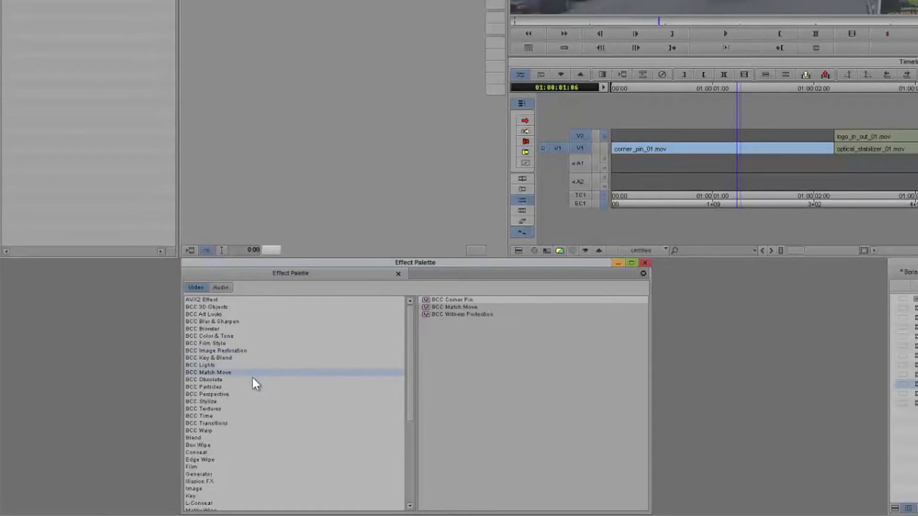
{"action": "left_click", "coordinate": [201, 401]}
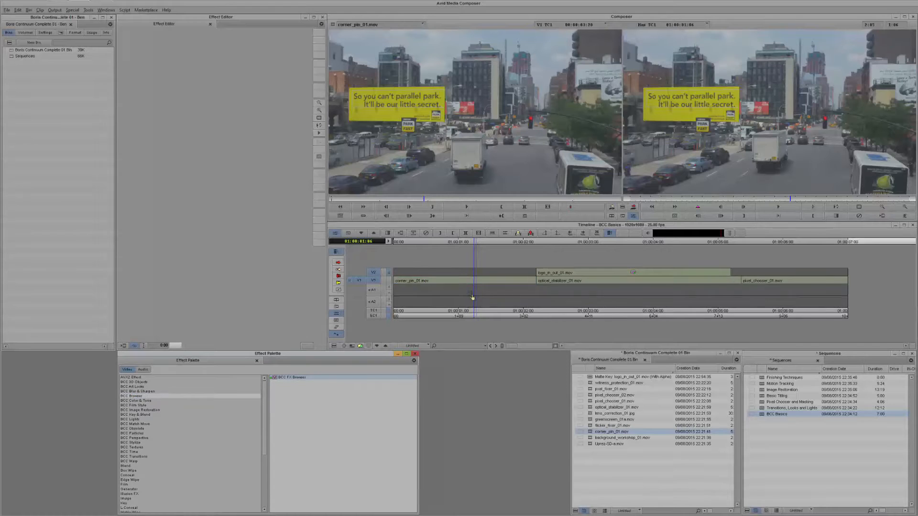
- Step through preset folders from Color Match and Levels Gamma to Film Grain, ending on BCC Film Process
{"action": "left_click", "coordinate": [427, 280]}
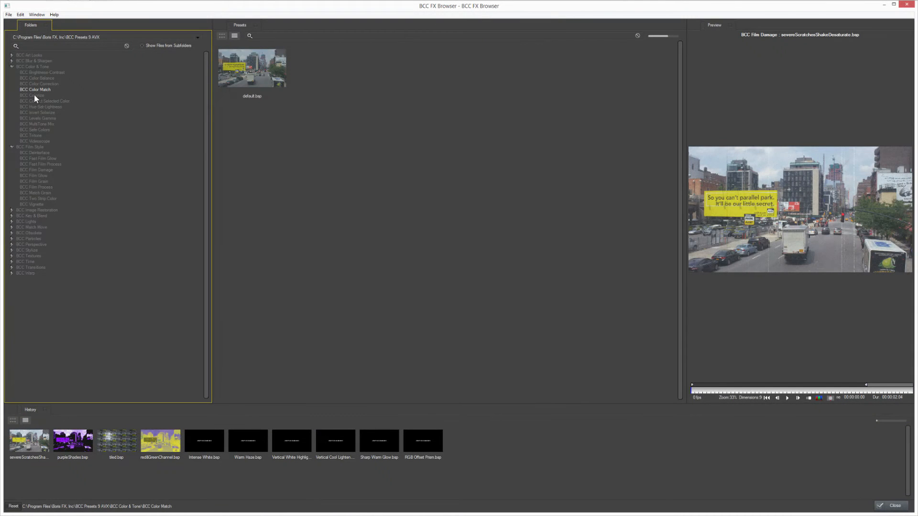
{"action": "left_click", "coordinate": [41, 106]}
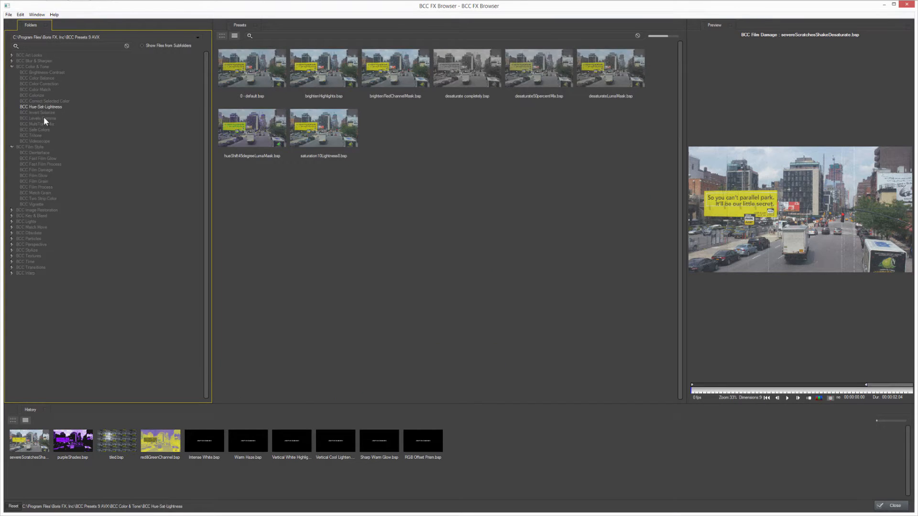
{"action": "left_click", "coordinate": [38, 118]}
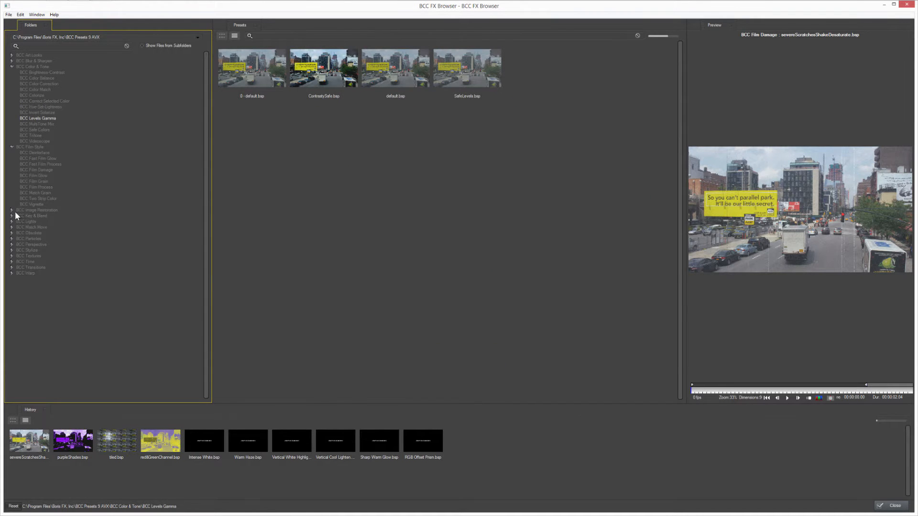
{"action": "left_click", "coordinate": [40, 256]}
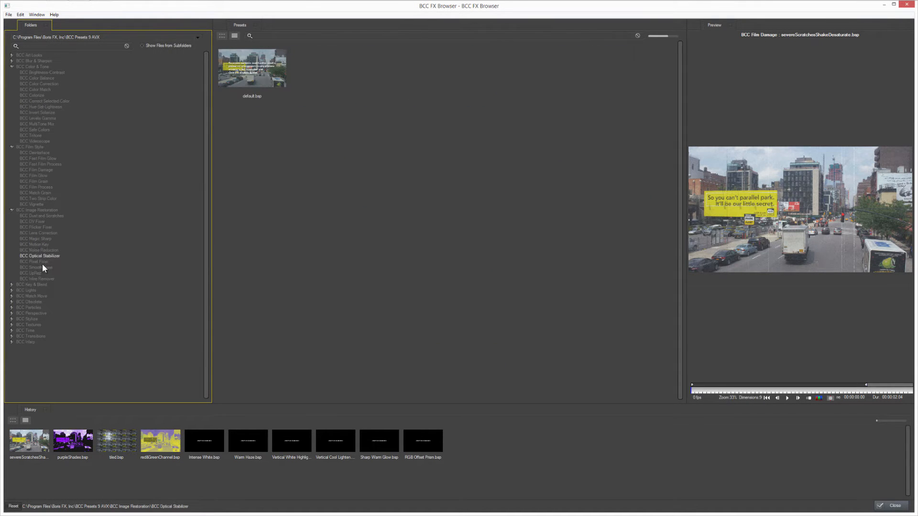
{"action": "left_click", "coordinate": [35, 267]}
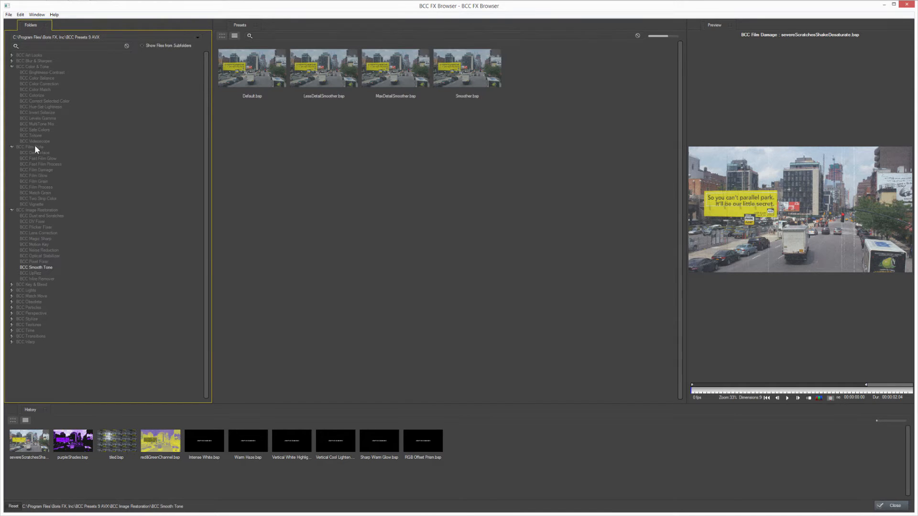
{"action": "left_click", "coordinate": [33, 180]}
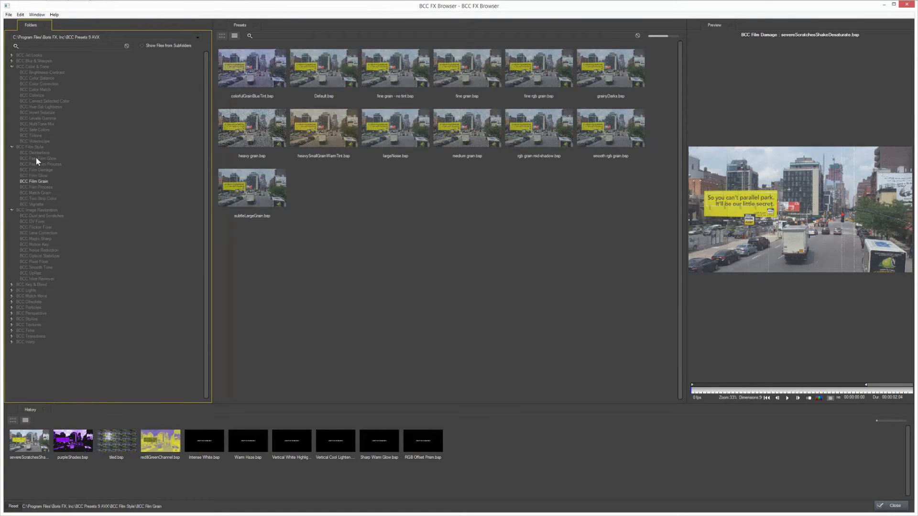
{"action": "left_click", "coordinate": [36, 186]}
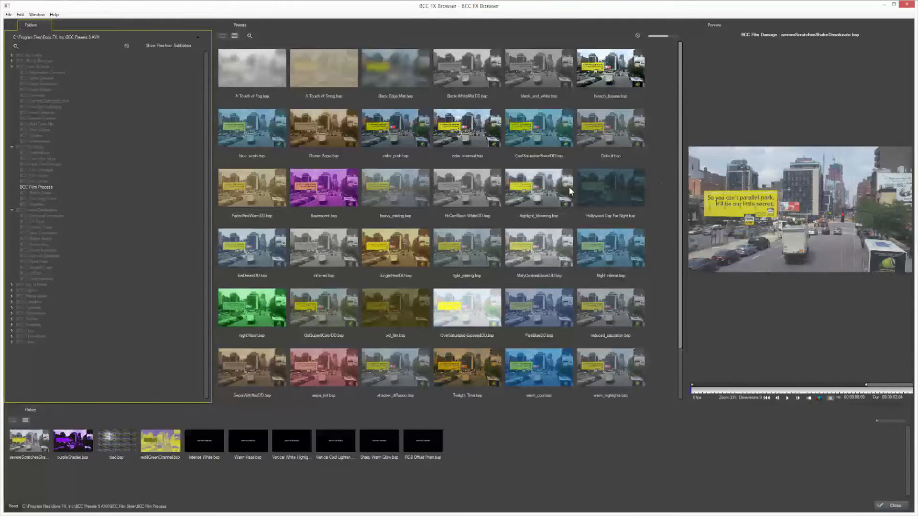
- Play and stop the JungleHeatDD.bap preview on the street footage, then browse further down the preset grid
{"action": "left_click", "coordinate": [394, 250]}
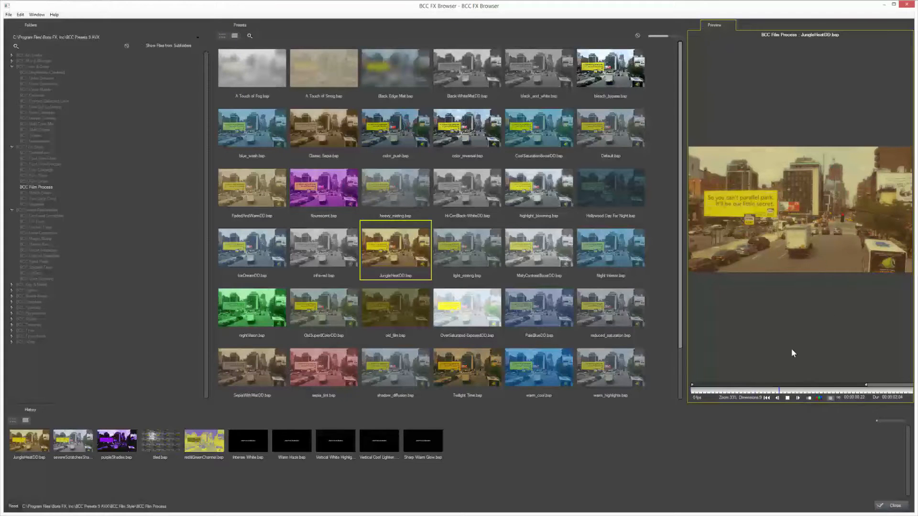
{"action": "left_click", "coordinate": [786, 398]}
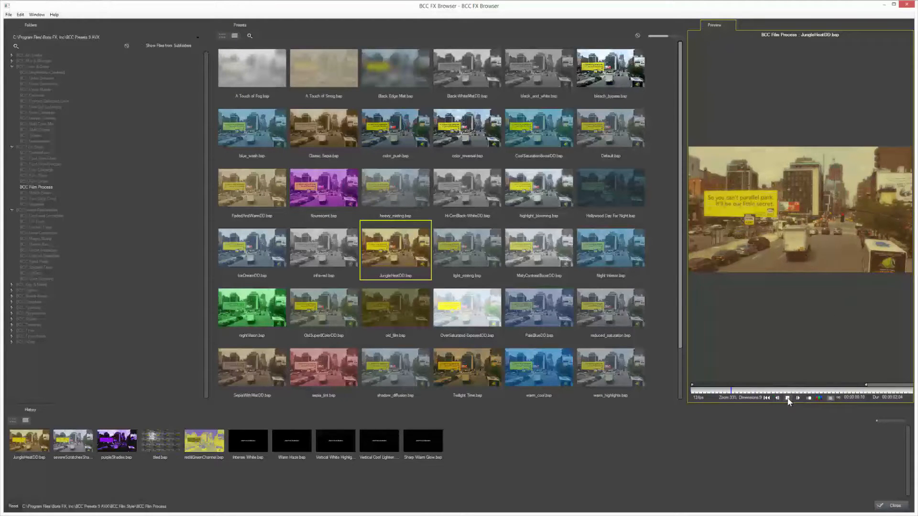
{"action": "left_click", "coordinate": [788, 398]}
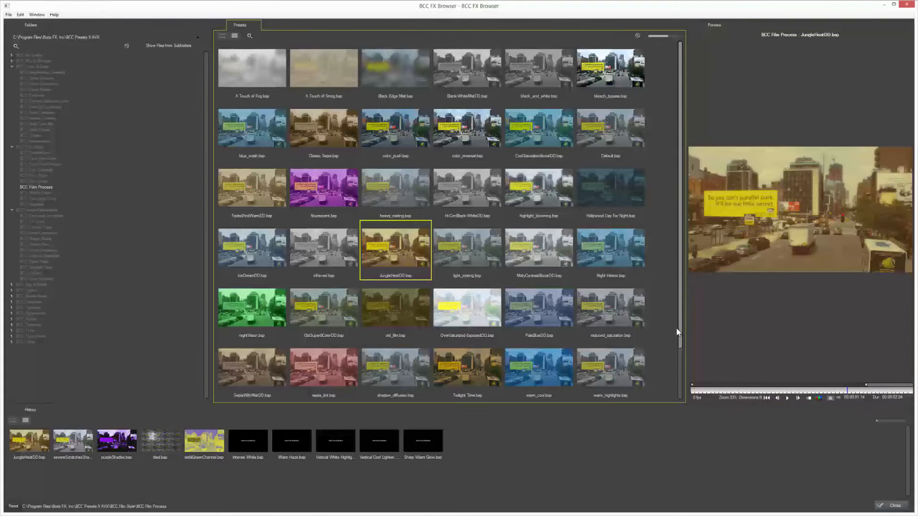
{"action": "scroll", "scroll_direction": "down", "scroll_amount": 3}
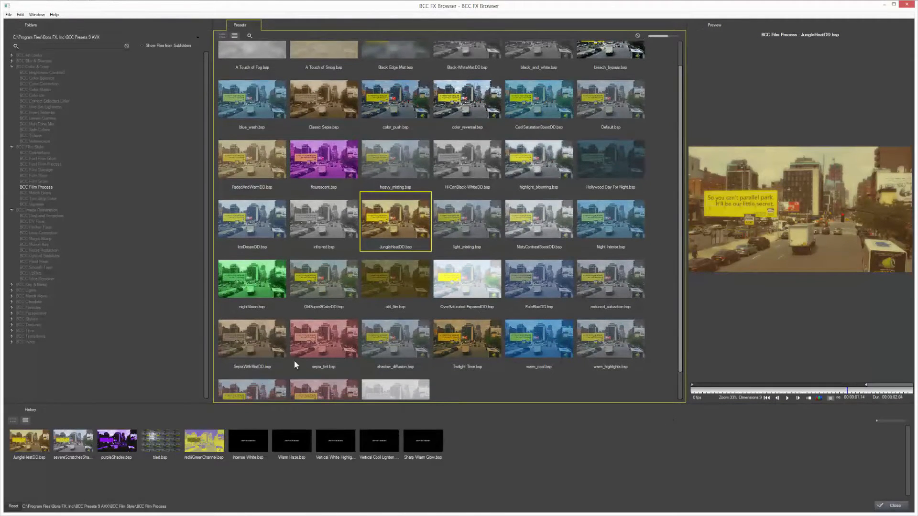
{"action": "scroll", "scroll_direction": "down", "scroll_amount": 3}
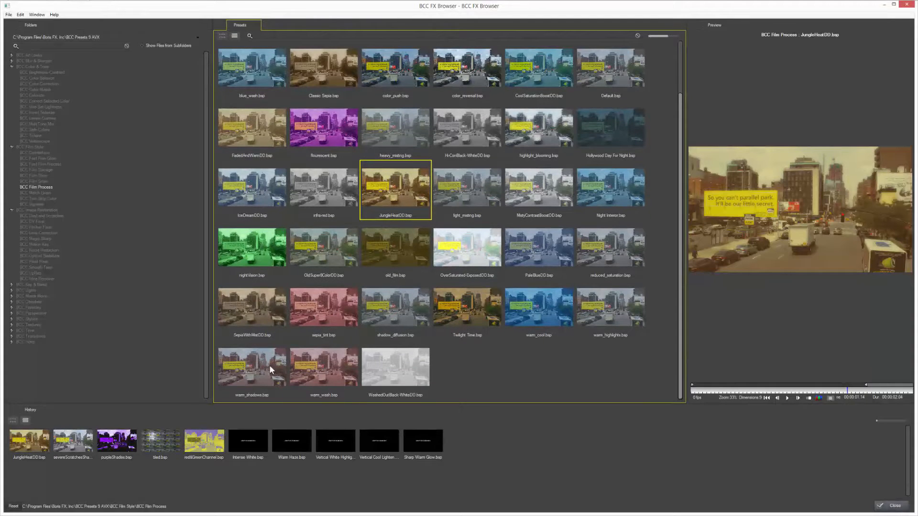
{"action": "left_click", "coordinate": [323, 367]}
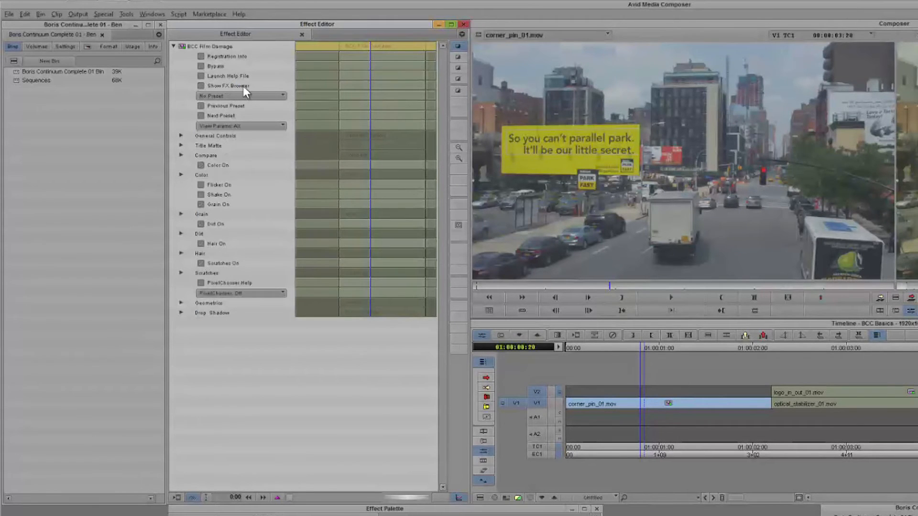
- Show and close the Film Damage preset browser, then play back the edited sequence in the Record monitor
{"action": "left_click", "coordinate": [226, 85]}
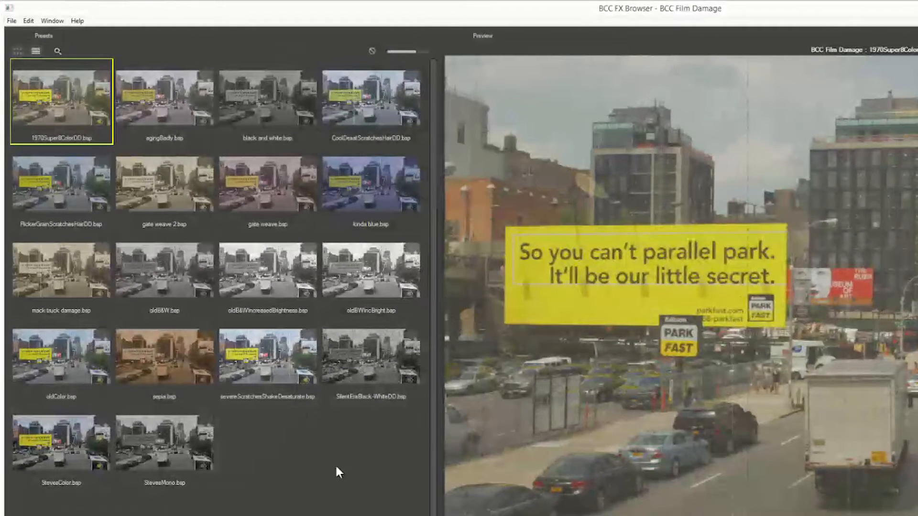
{"action": "left_click", "coordinate": [60, 183]}
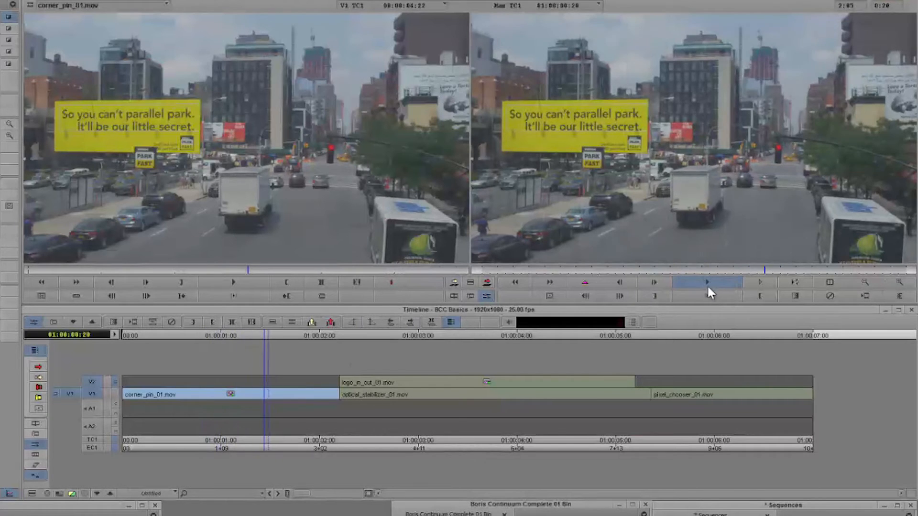
{"action": "left_click", "coordinate": [708, 282]}
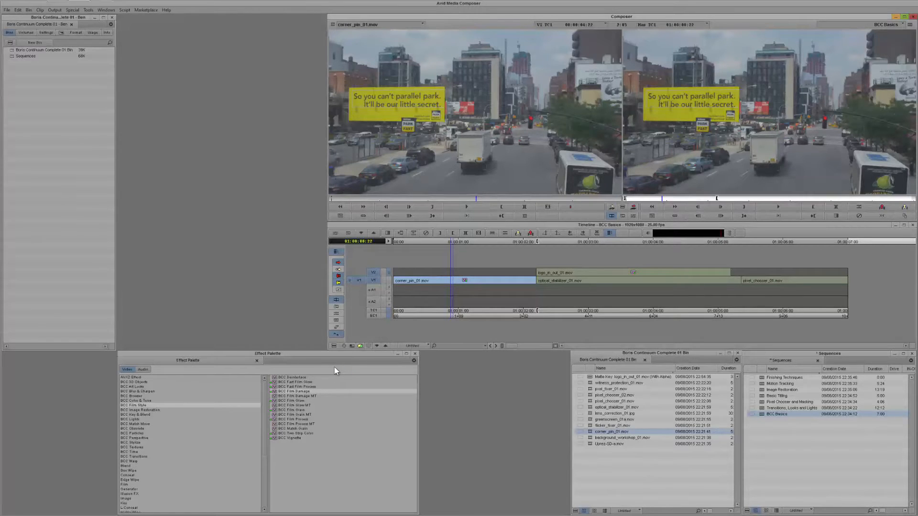
{"action": "mouse_move", "coordinate": [382, 239]}
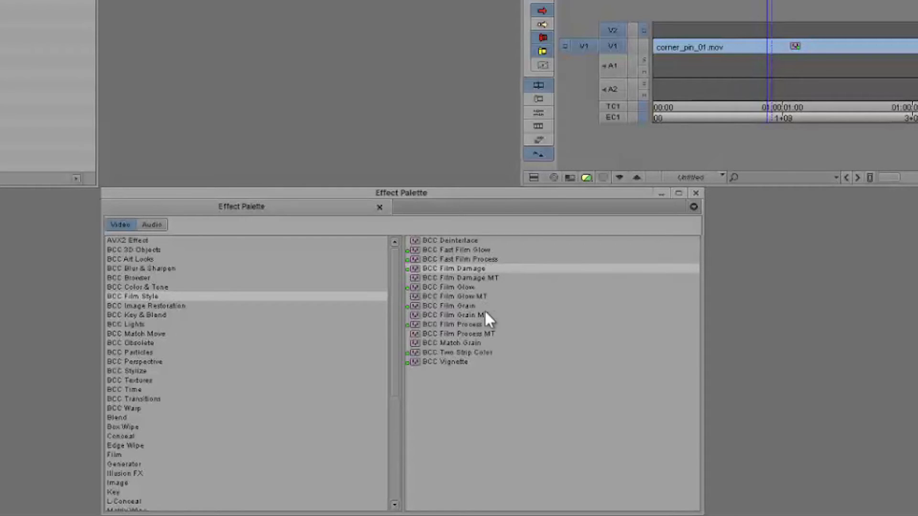
- Choose BCC Film Glow from the BCC Film Style list for the corner_pin clip
{"action": "left_click", "coordinate": [449, 287]}
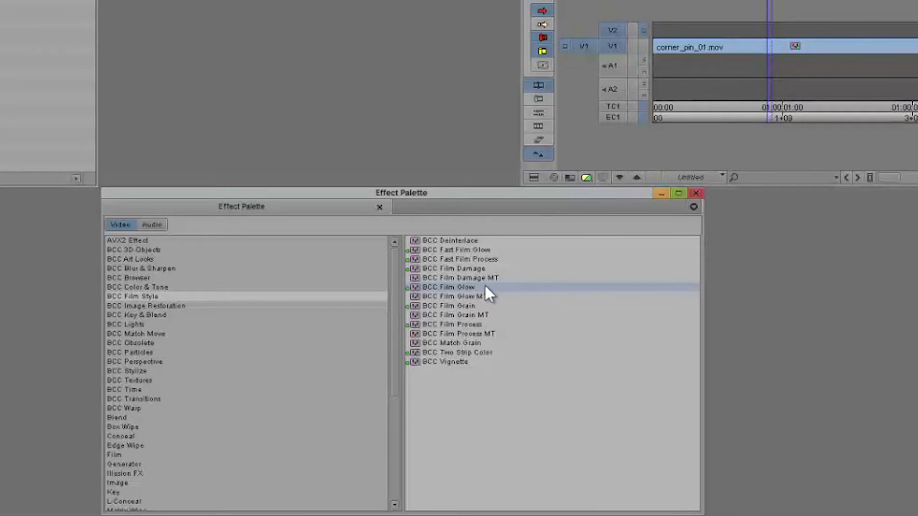
{"action": "mouse_move", "coordinate": [491, 295]}
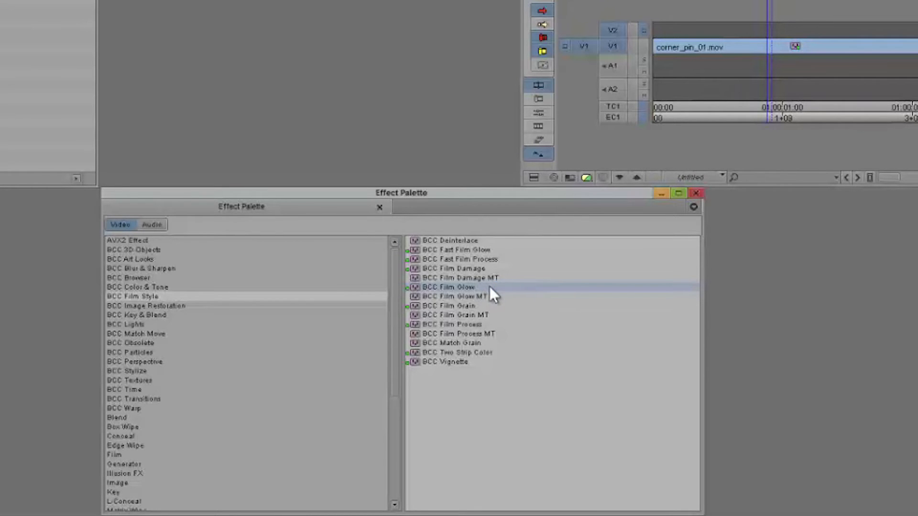
{"action": "mouse_move", "coordinate": [505, 294]}
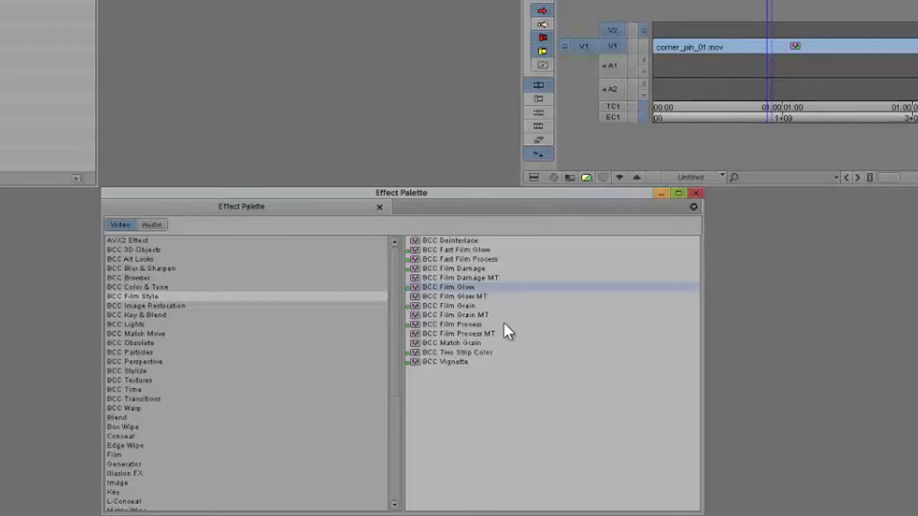
{"action": "left_click", "coordinate": [450, 342]}
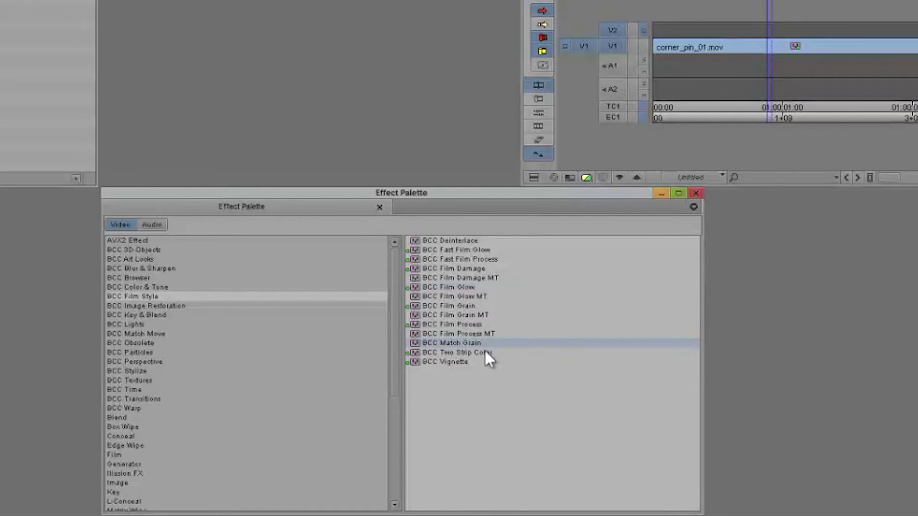
{"action": "mouse_move", "coordinate": [522, 357]}
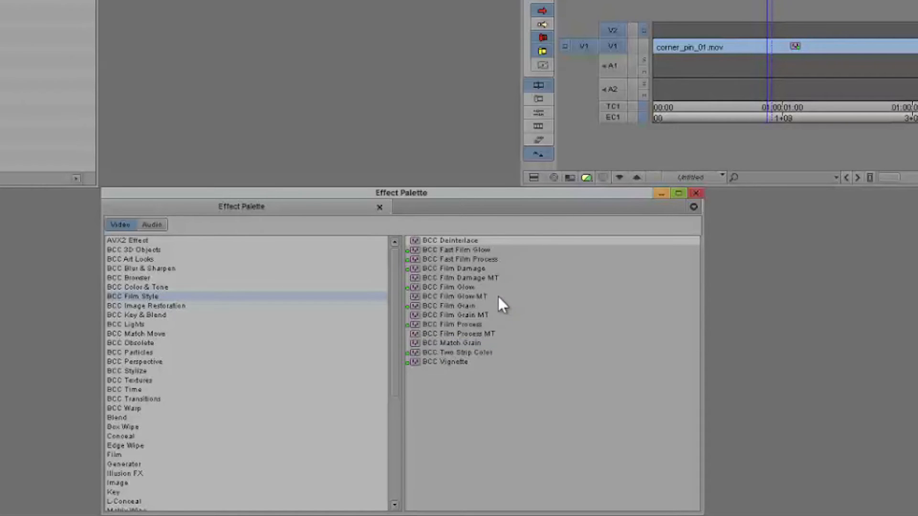
{"action": "left_click", "coordinate": [448, 287]}
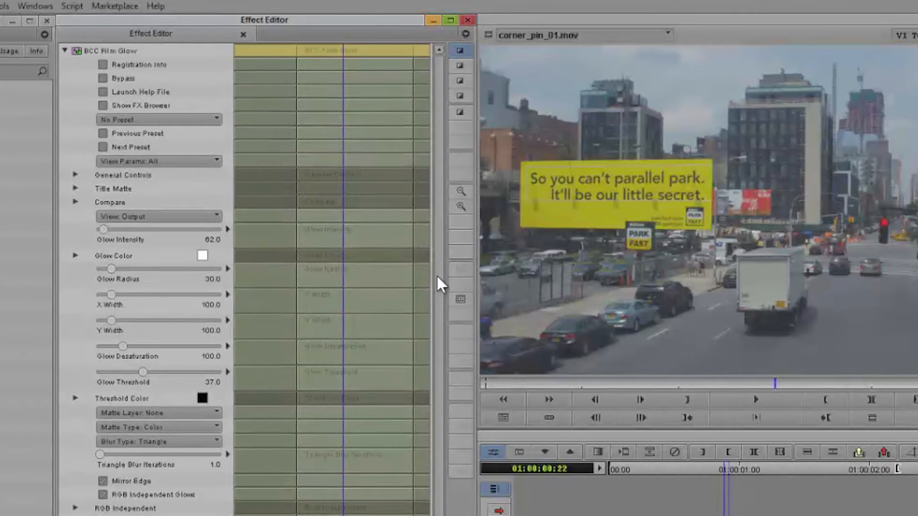
- Scroll the Film Glow parameter list to reveal Source Opacity, Apply Mix, Motion Tracker and PixelChooser
{"action": "scroll", "scroll_direction": "down", "scroll_amount": 3}
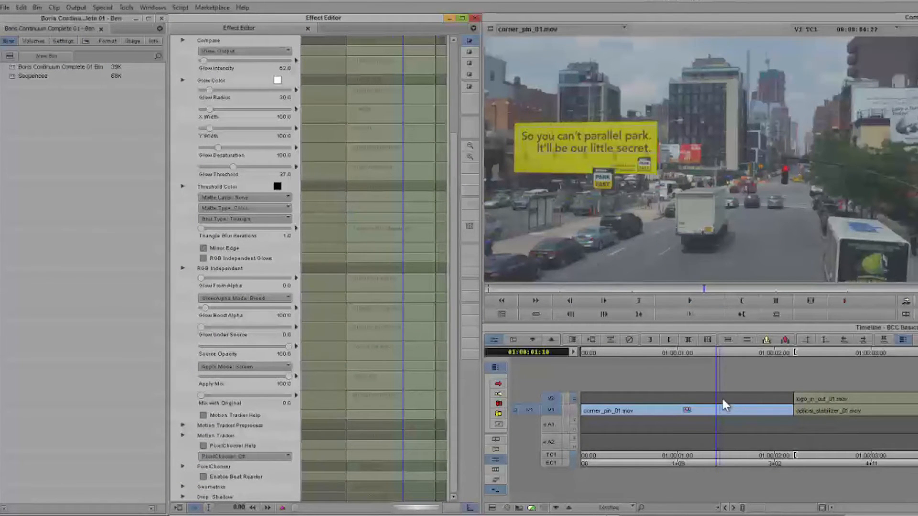
{"action": "mouse_move", "coordinate": [707, 385]}
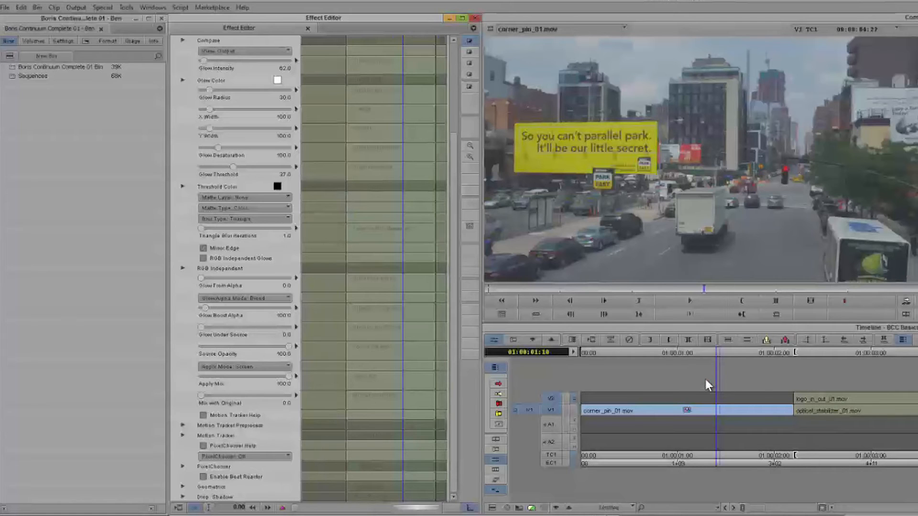
{"action": "mouse_move", "coordinate": [761, 389]}
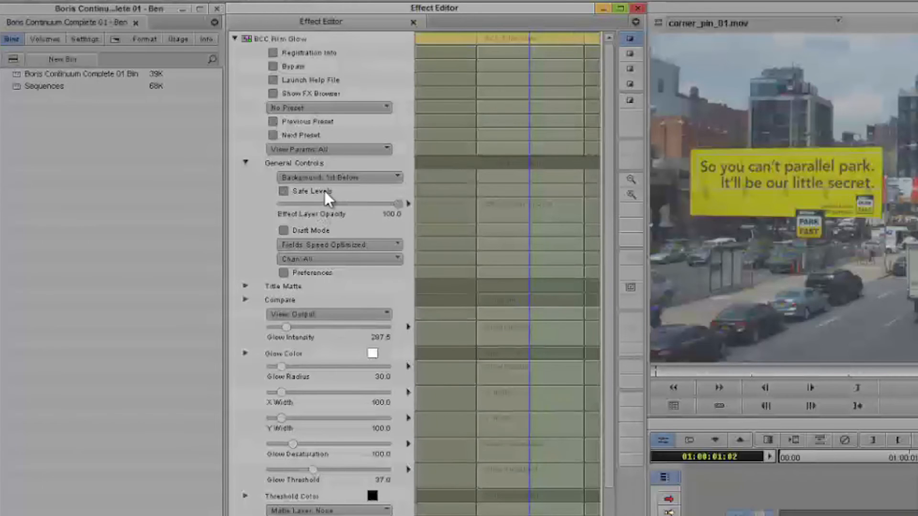
{"action": "mouse_move", "coordinate": [338, 251]}
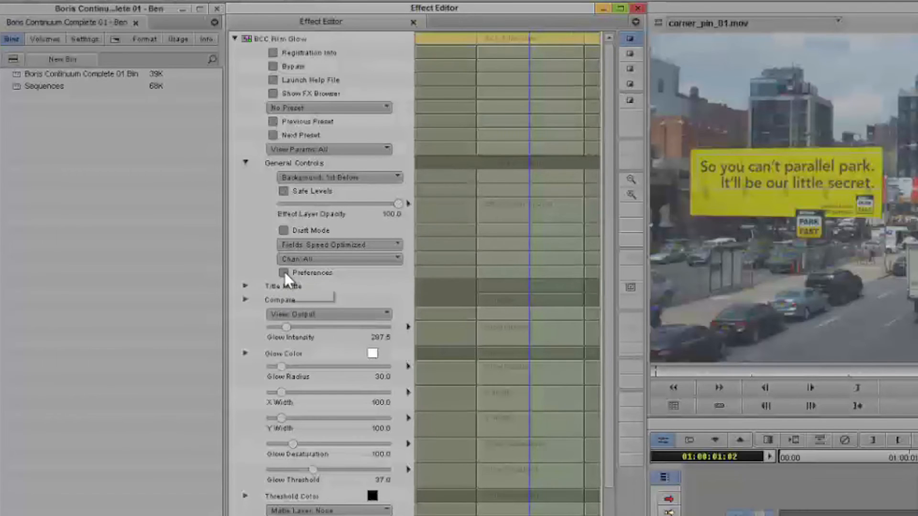
{"action": "left_click", "coordinate": [284, 272]}
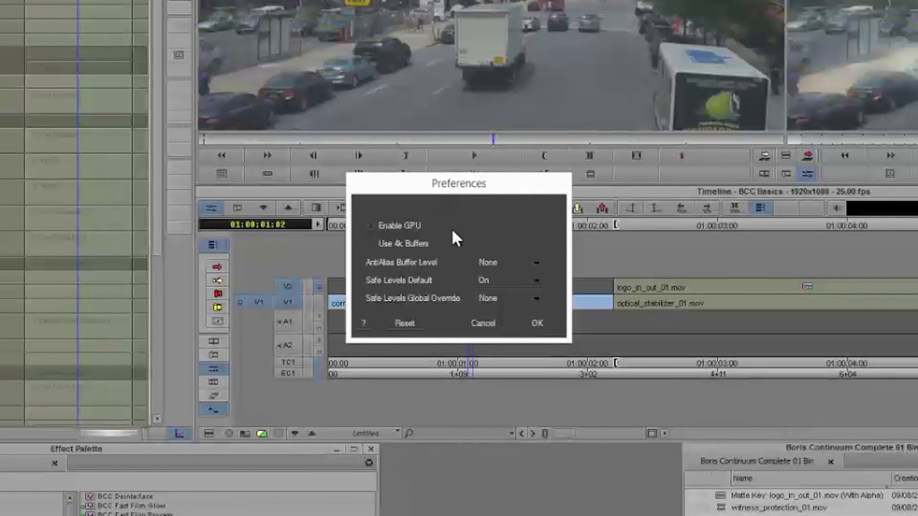
{"action": "mouse_move", "coordinate": [541, 217]}
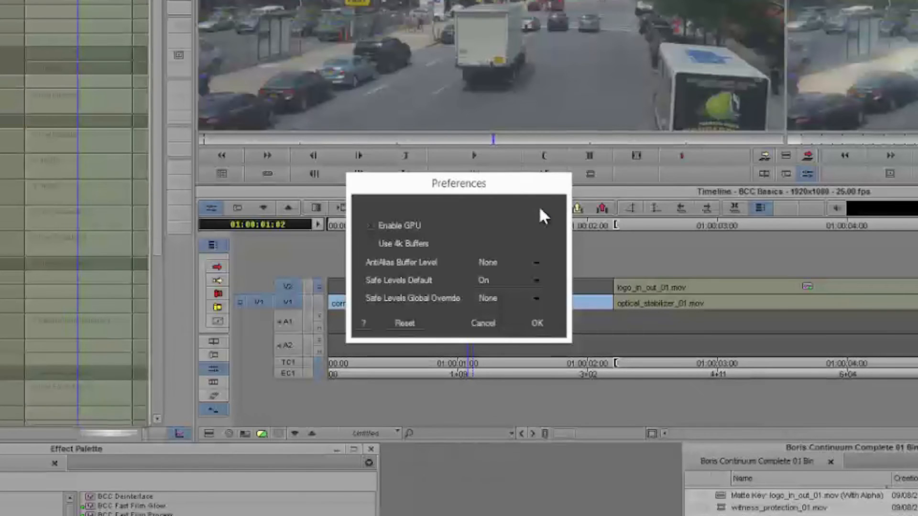
{"action": "mouse_move", "coordinate": [499, 221]}
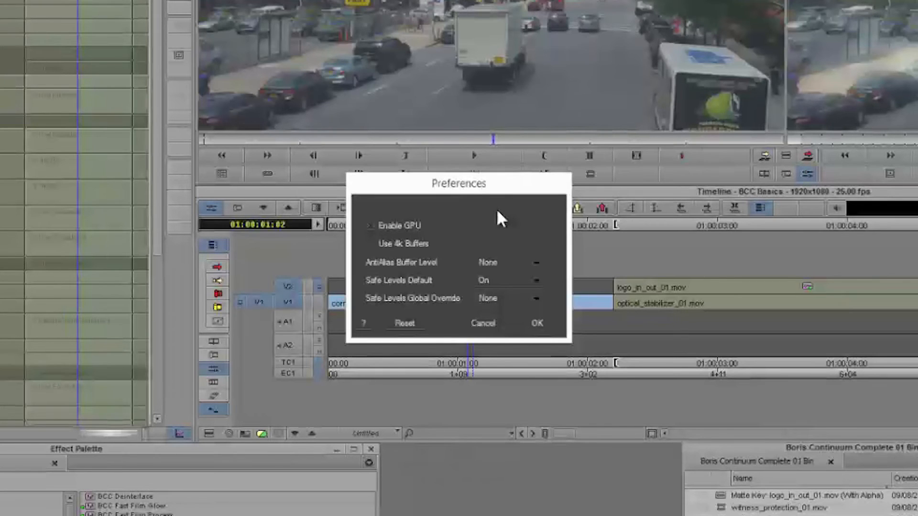
{"action": "mouse_move", "coordinate": [576, 81]}
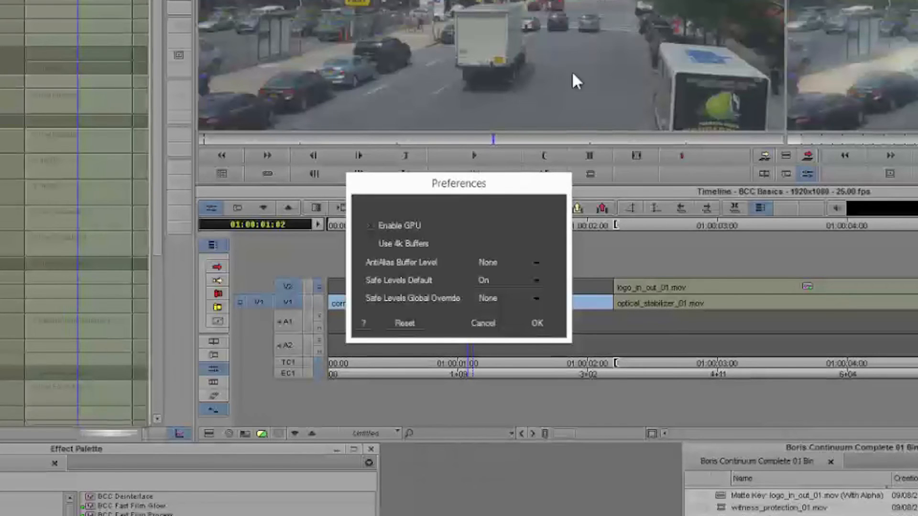
{"action": "mouse_move", "coordinate": [433, 233]}
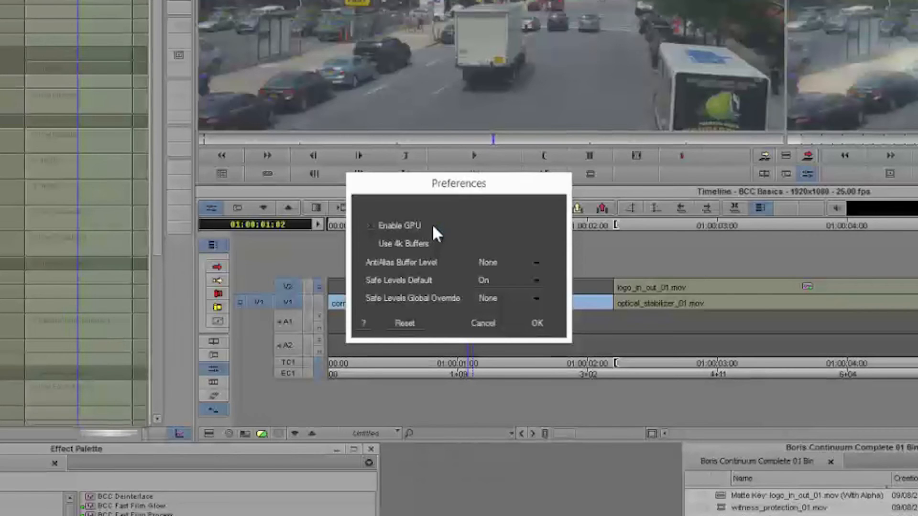
{"action": "mouse_move", "coordinate": [460, 249]}
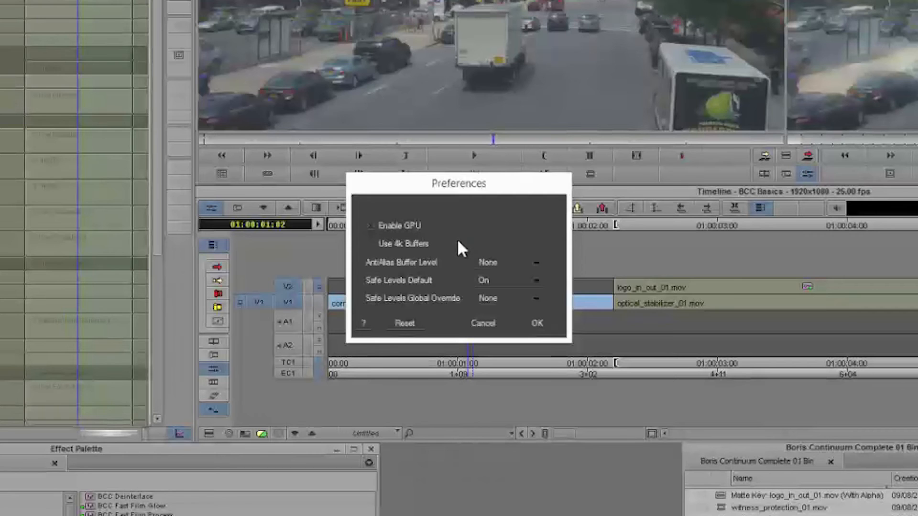
{"action": "mouse_move", "coordinate": [527, 275]}
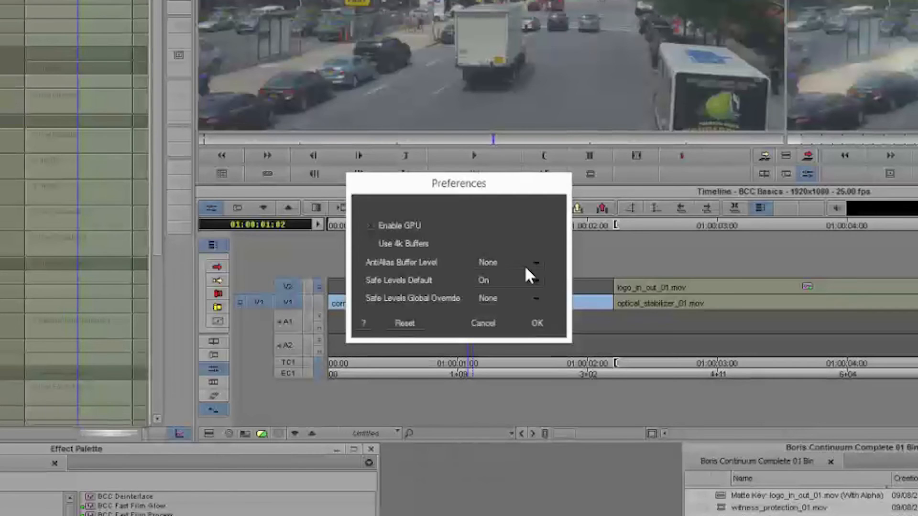
{"action": "left_click", "coordinate": [508, 280]}
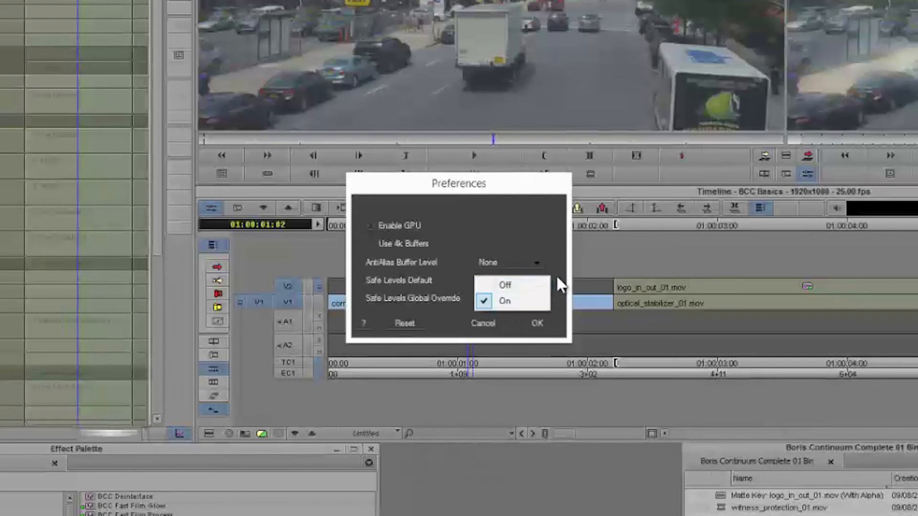
{"action": "left_click", "coordinate": [504, 300]}
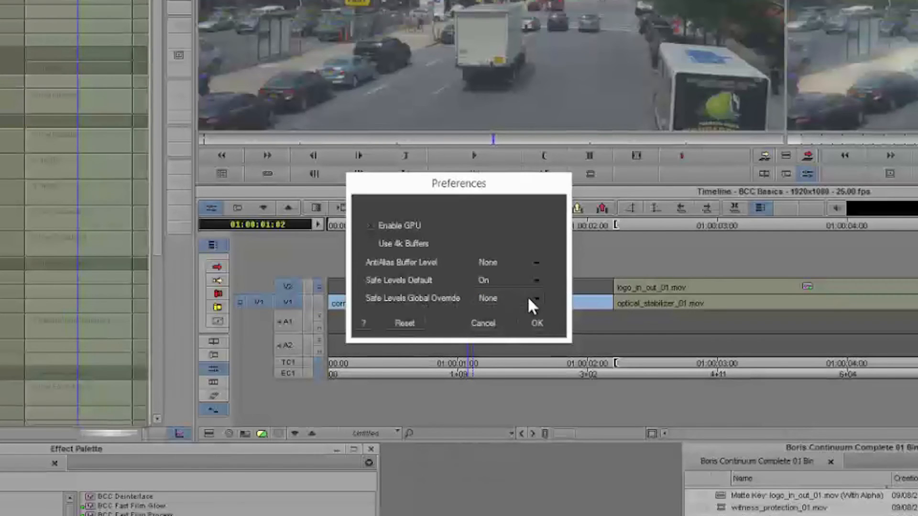
{"action": "left_click", "coordinate": [534, 298]}
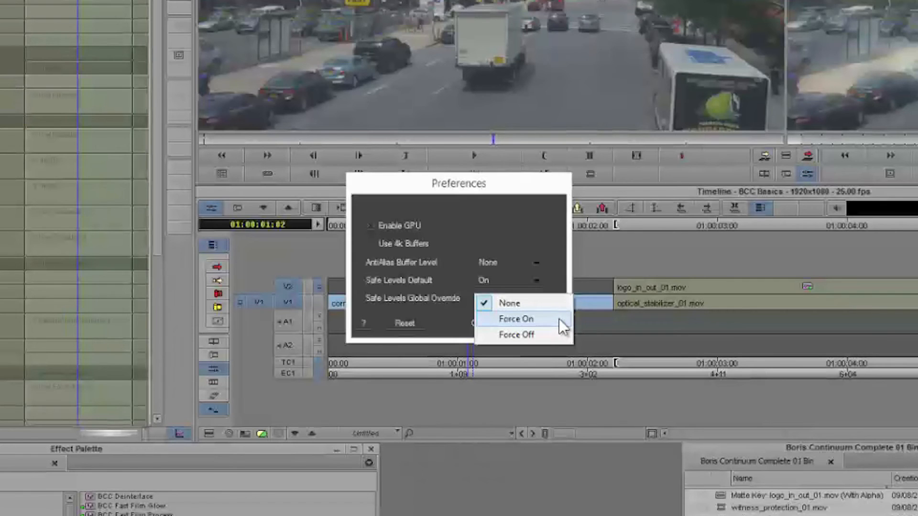
{"action": "left_click", "coordinate": [515, 319]}
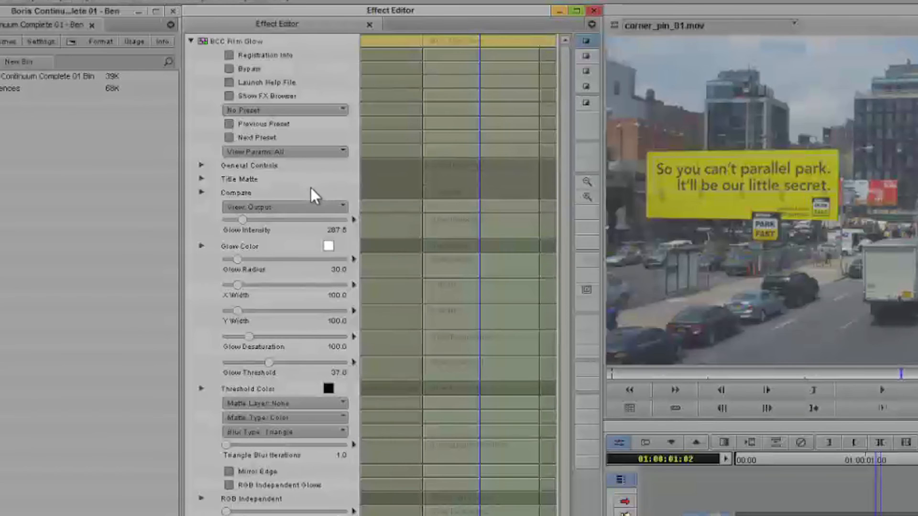
- Set Compare Mode to Side By Side for original versus glow, then try another compare mode
{"action": "left_click", "coordinate": [202, 193]}
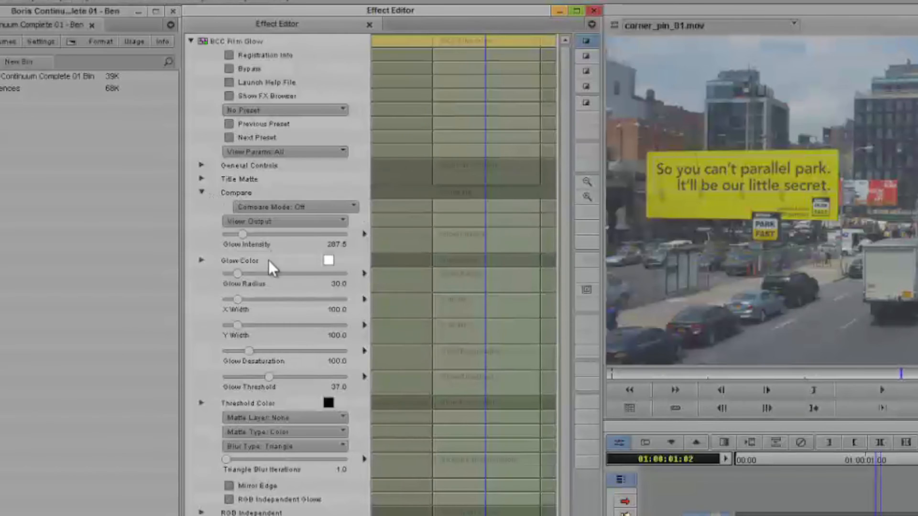
{"action": "left_click", "coordinate": [293, 207]}
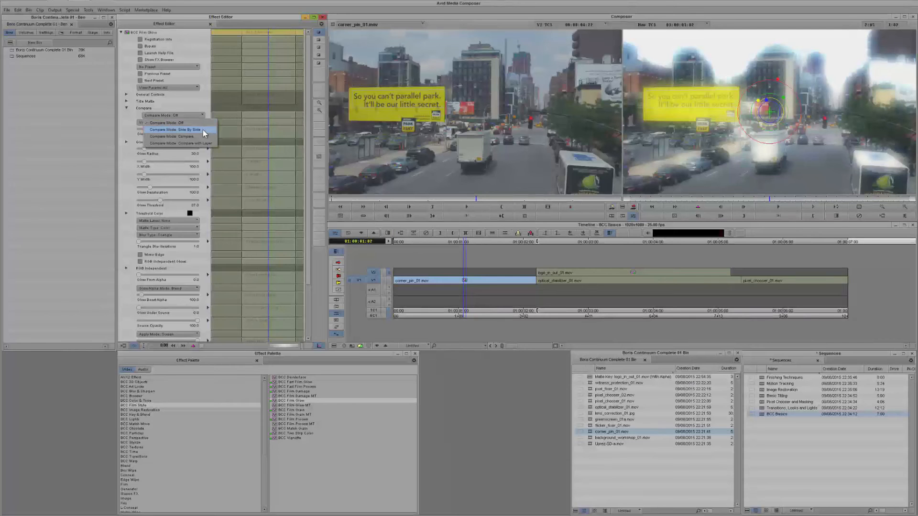
{"action": "left_click", "coordinate": [177, 129]}
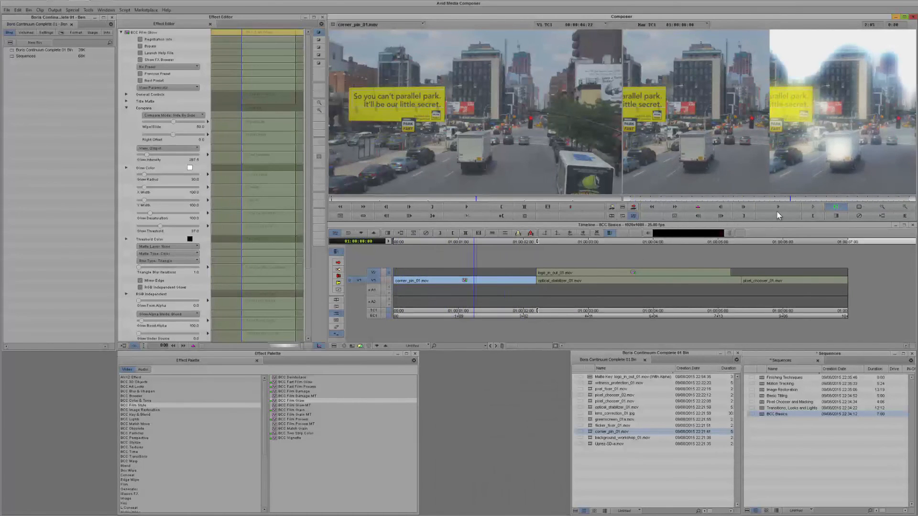
{"action": "left_click", "coordinate": [172, 115]}
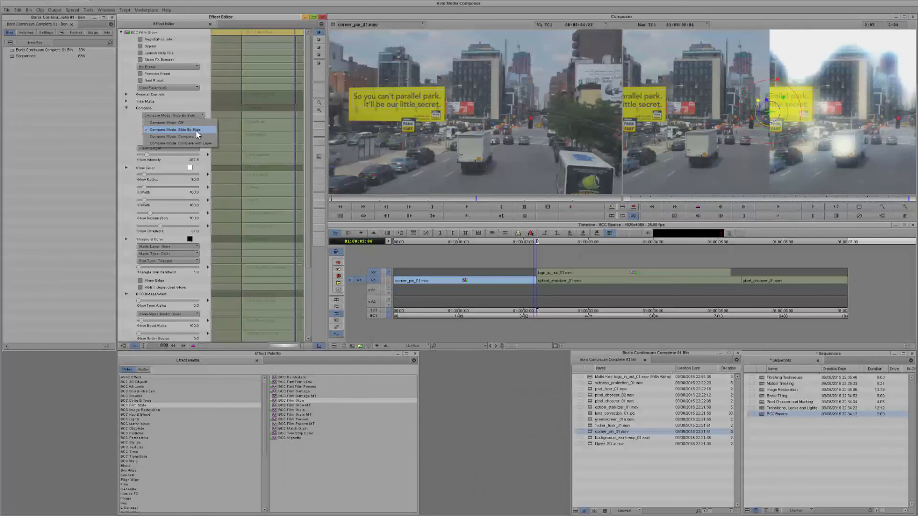
{"action": "left_click", "coordinate": [178, 136]}
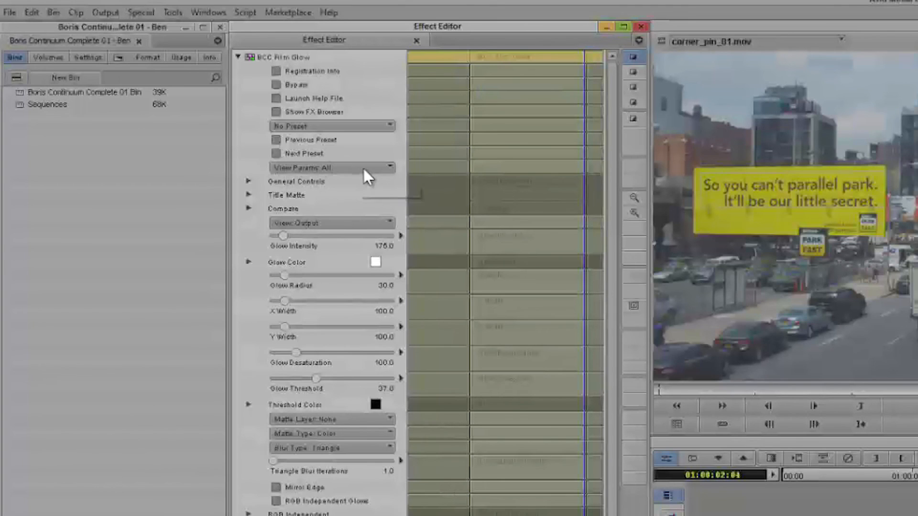
- Switch View Params to Edited so only changed Film Glow parameters are listed
{"action": "left_click", "coordinate": [332, 168]}
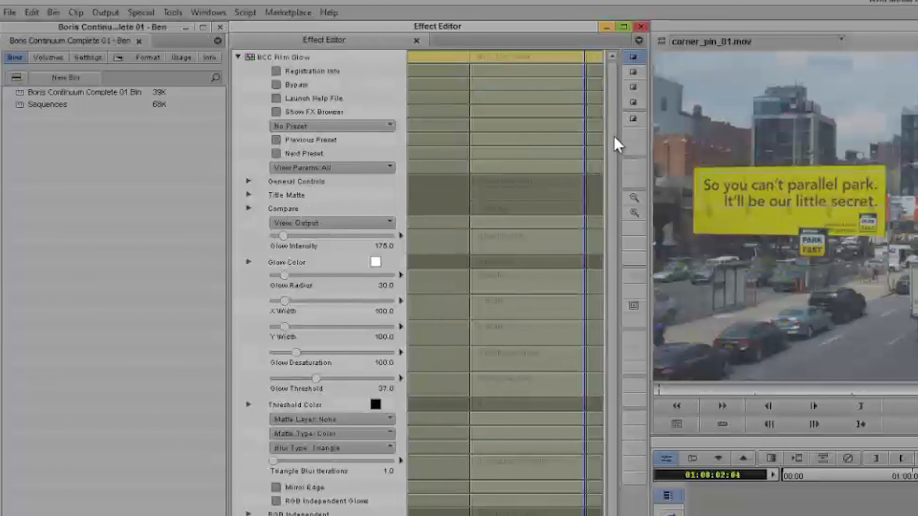
{"action": "scroll", "scroll_direction": "down", "scroll_amount": 3}
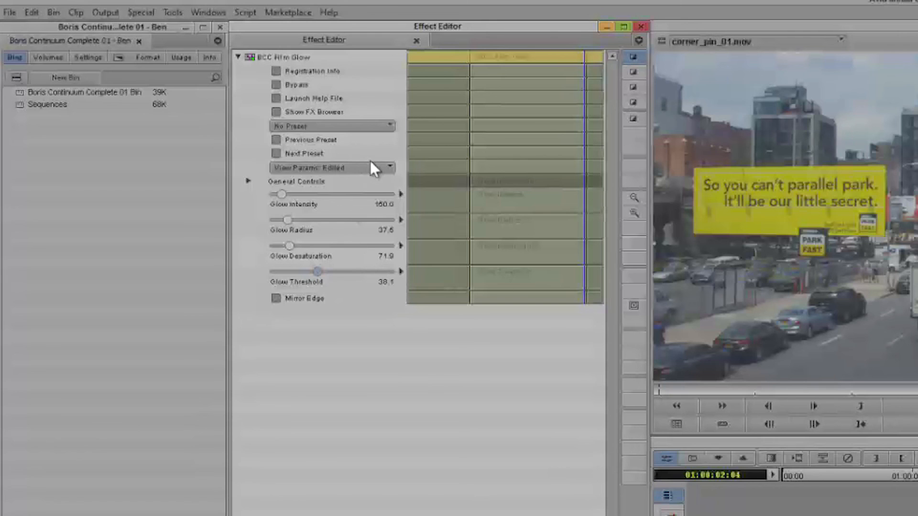
{"action": "left_click", "coordinate": [327, 167]}
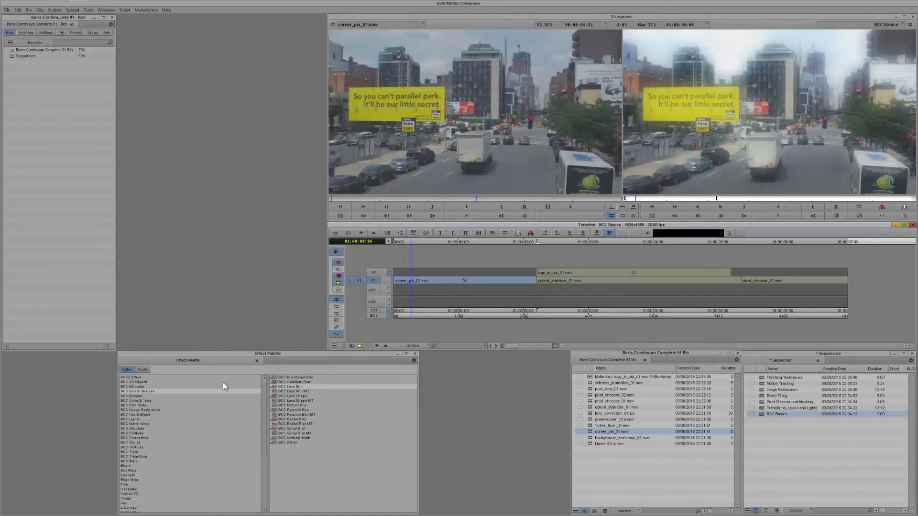
{"action": "mouse_move", "coordinate": [303, 456]}
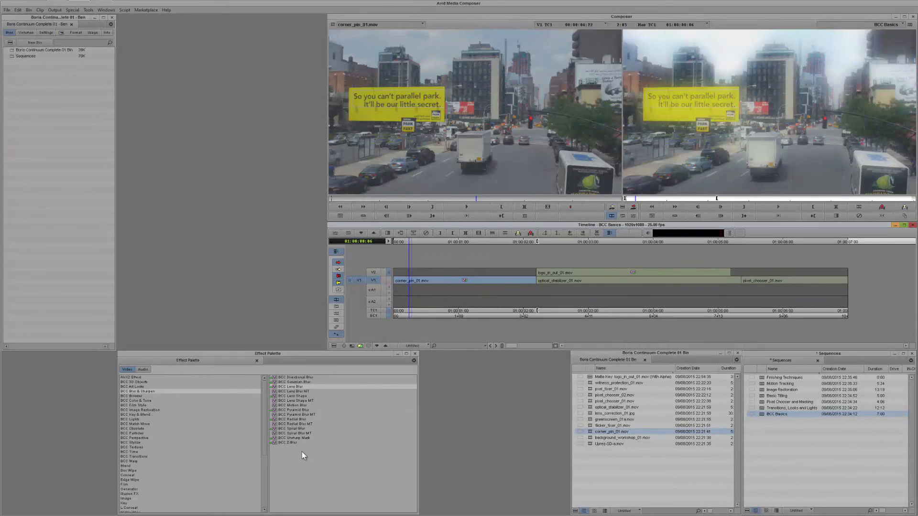